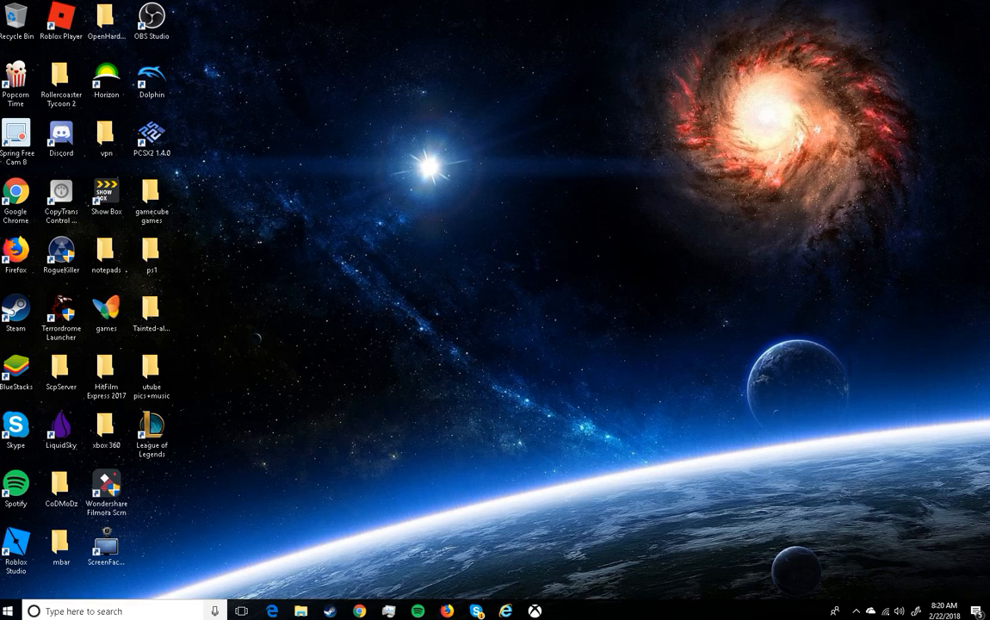
Launch Microsoft Store from Start search and search "xbox" to reach the Xbox Insider Hub listing.
click(215, 610)
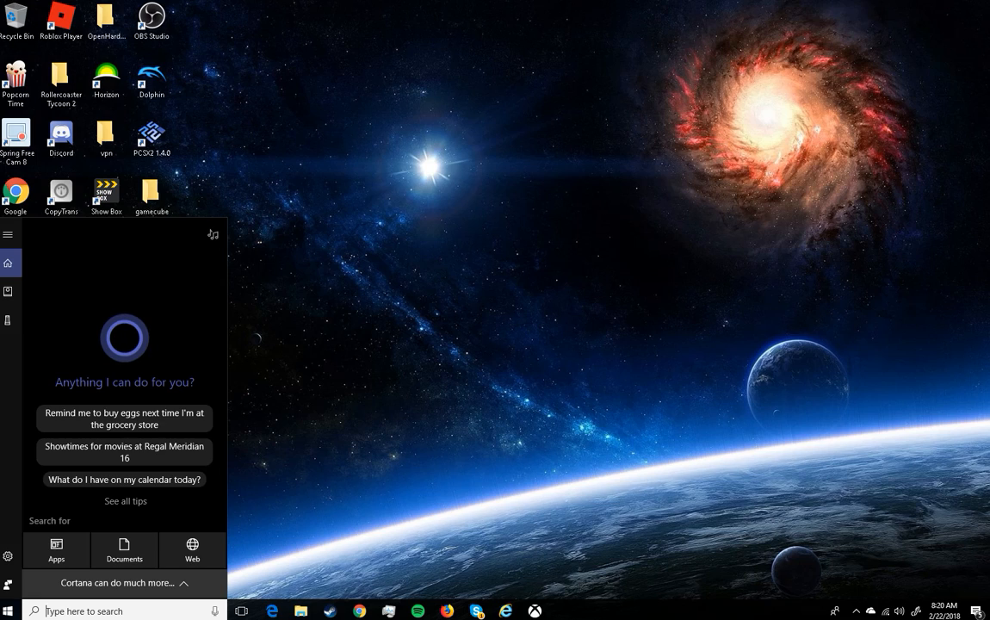
text(store)
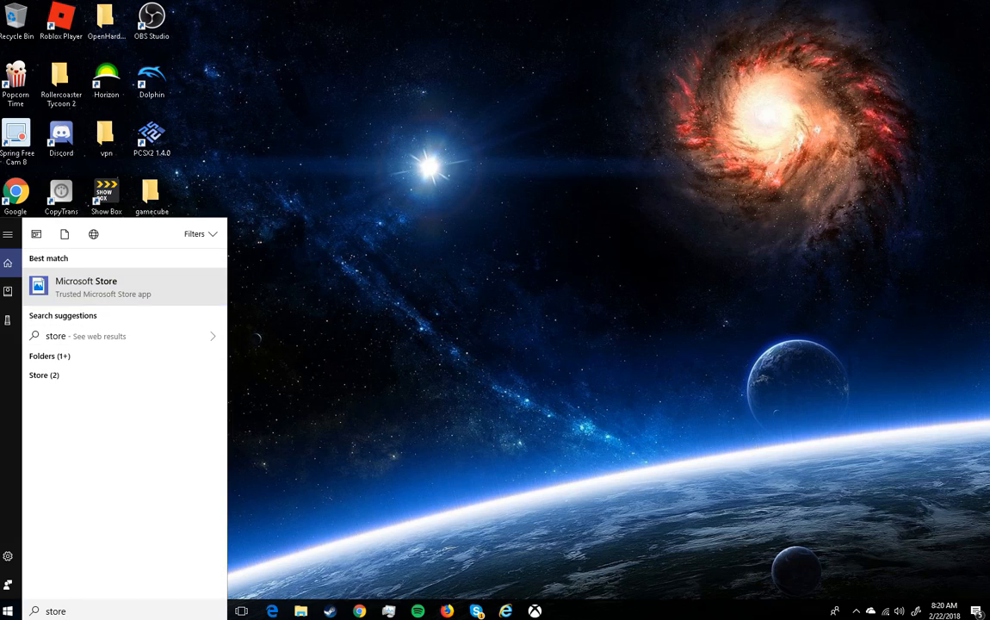
click(86, 286)
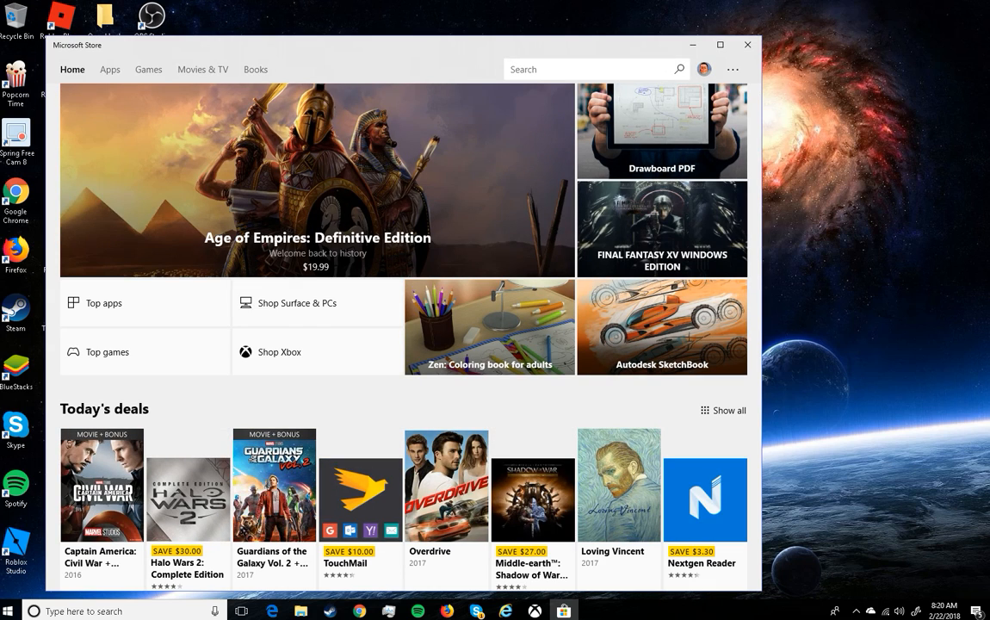
text(xbox on)
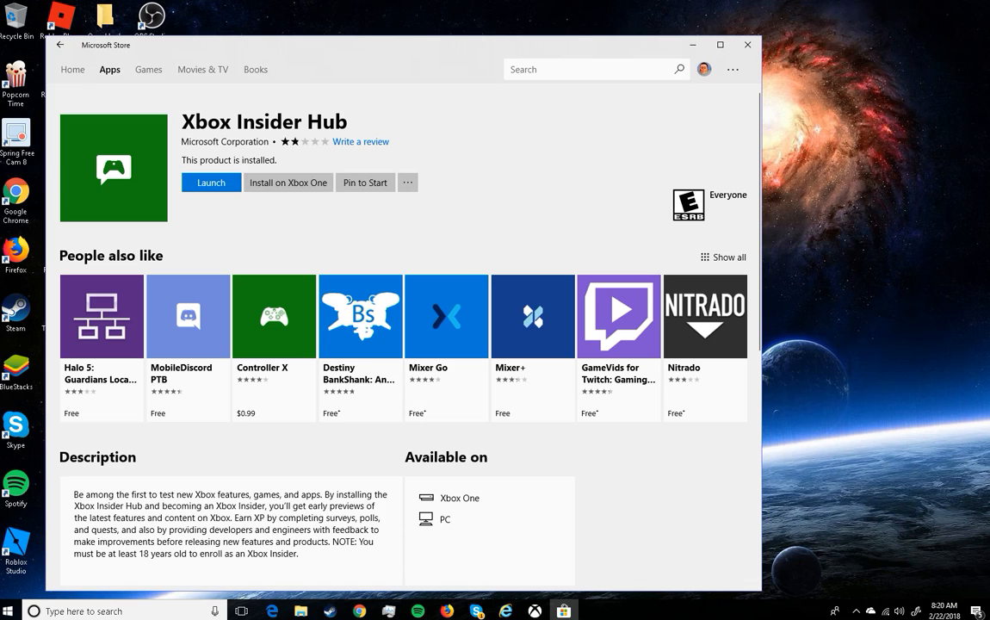
Close the Store, launch Xbox Insider Hub from Start and sign in to the Level 9 profile.
click(749, 45)
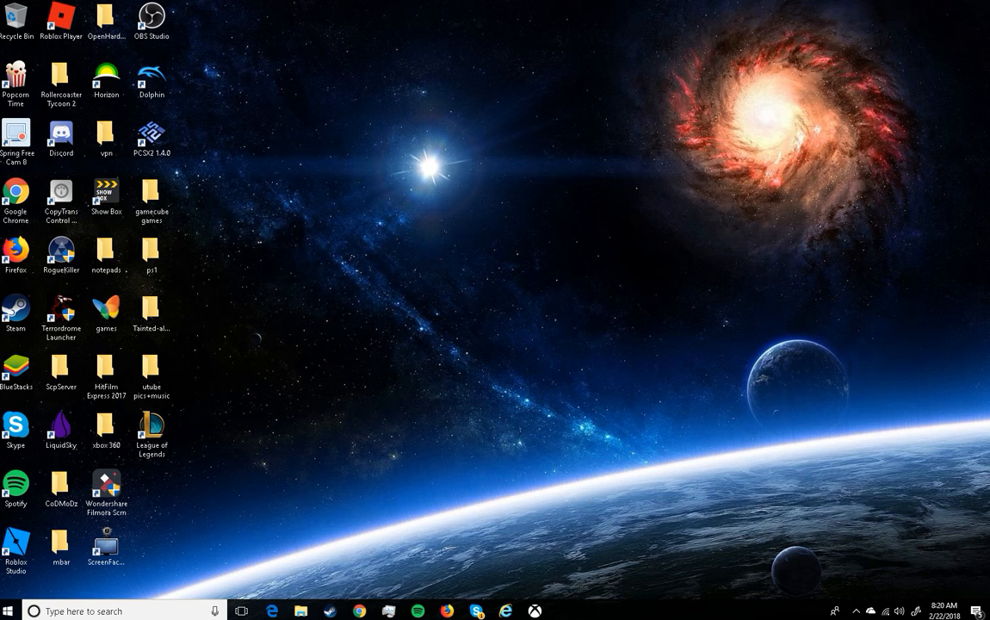
click(11, 613)
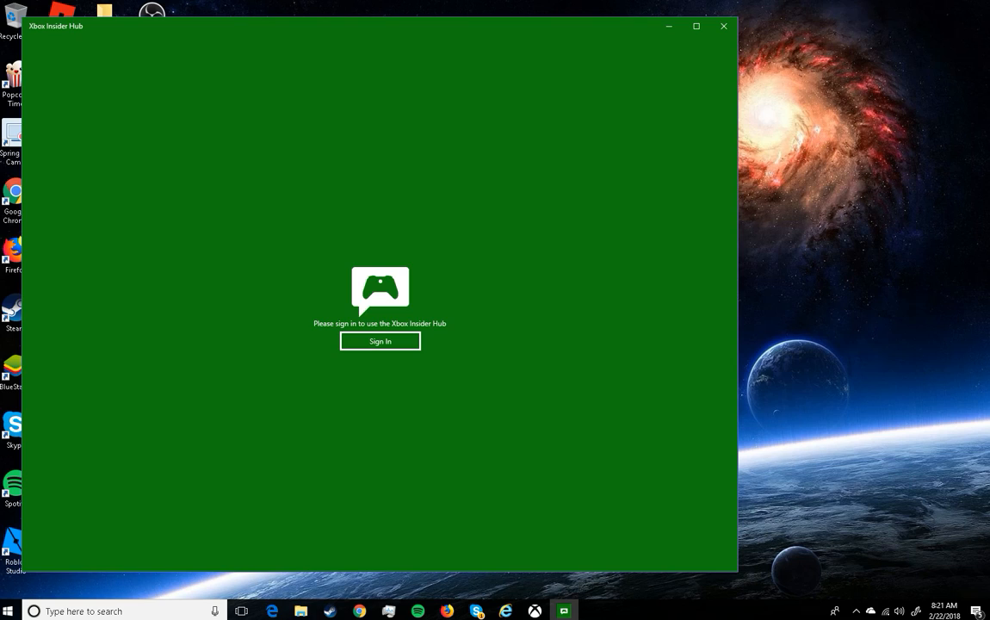
click(379, 341)
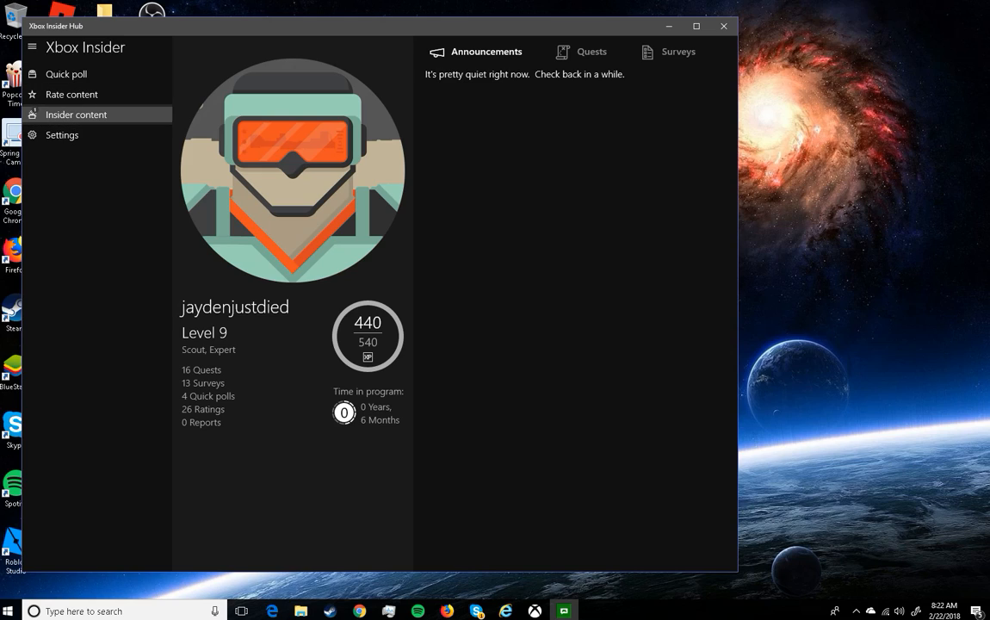
View the Sea of Thieves Scale Test entry in Insider content, then return to the list.
click(75, 114)
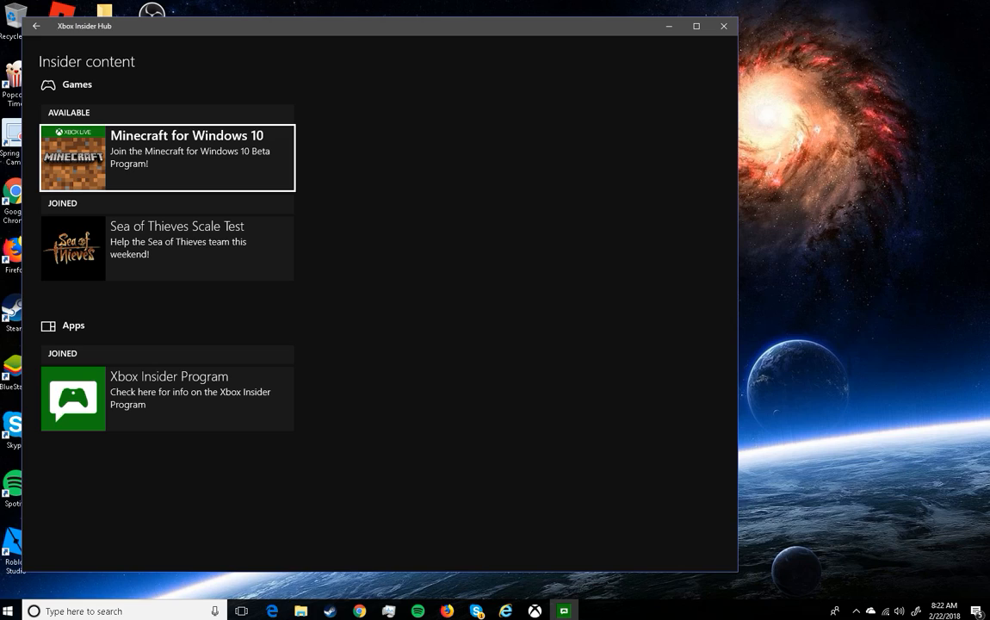
mouse_move(167, 248)
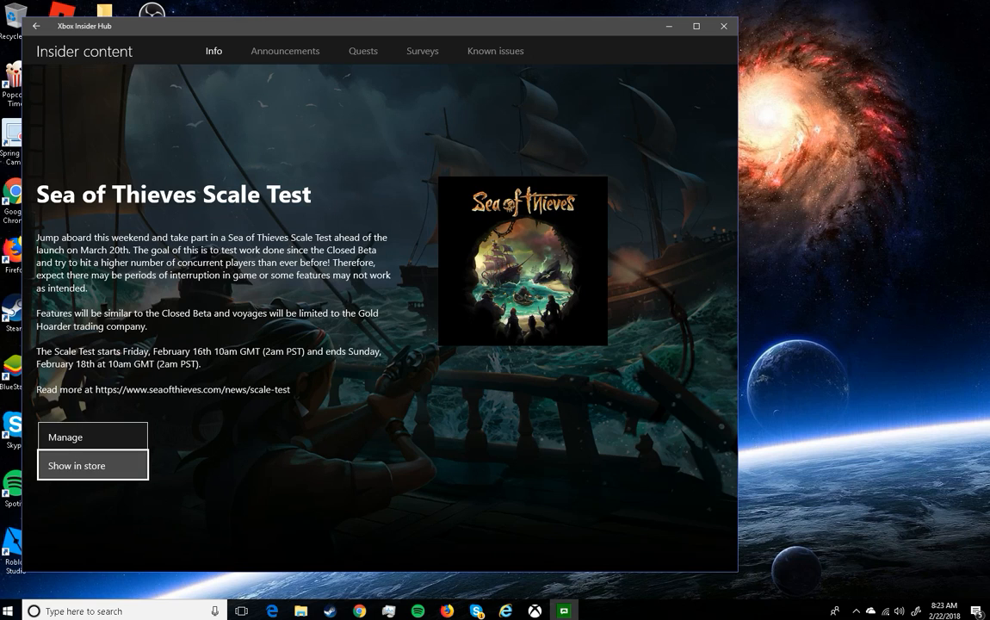
click(76, 465)
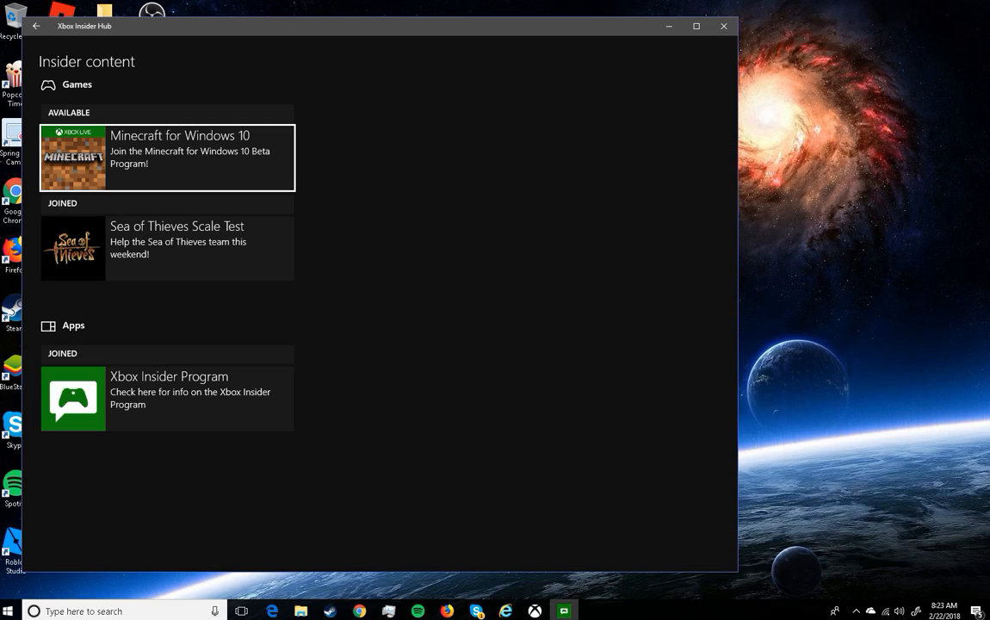
Close Insider Hub, switch to the Xbox One dashboard and browse the Store's game categories.
click(723, 28)
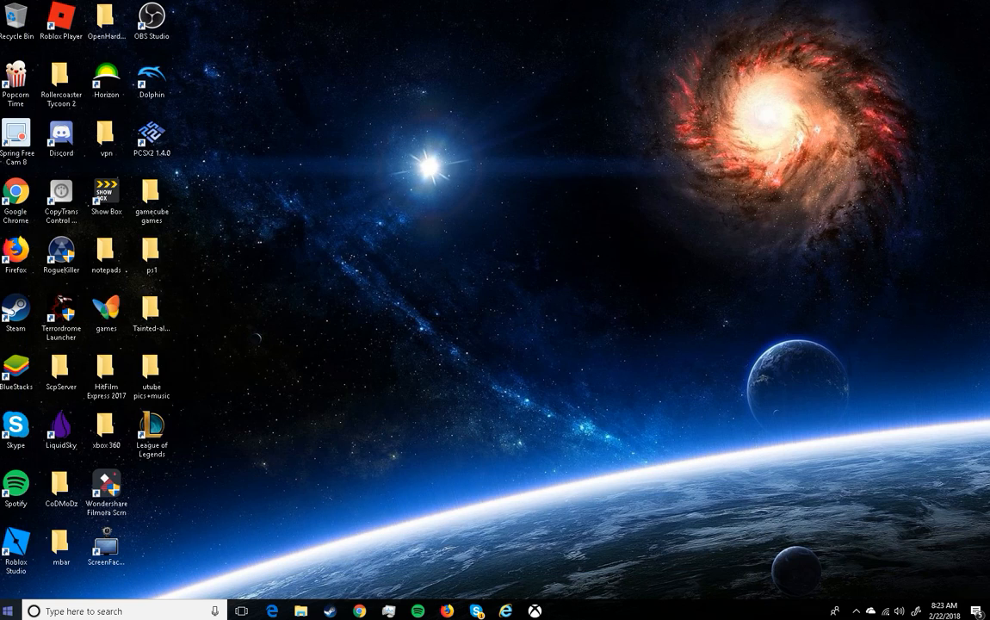
click(10, 611)
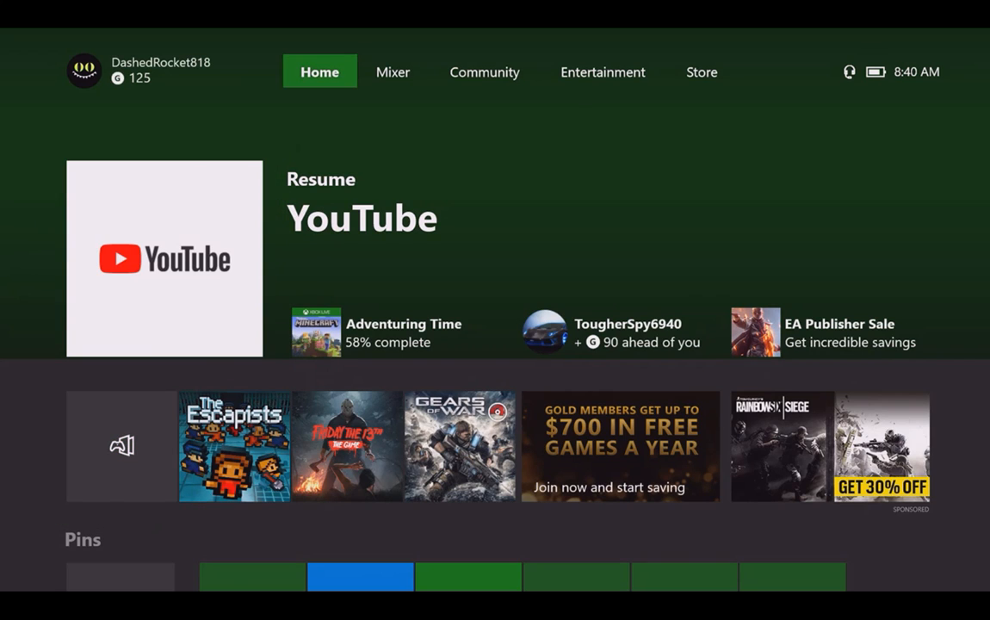
click(701, 72)
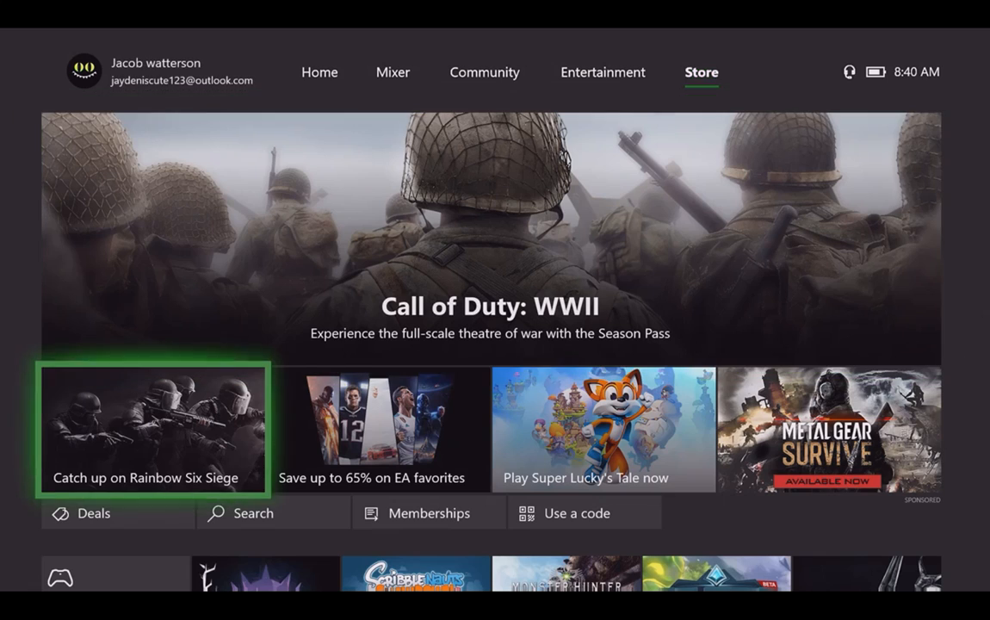
scroll(down, 3)
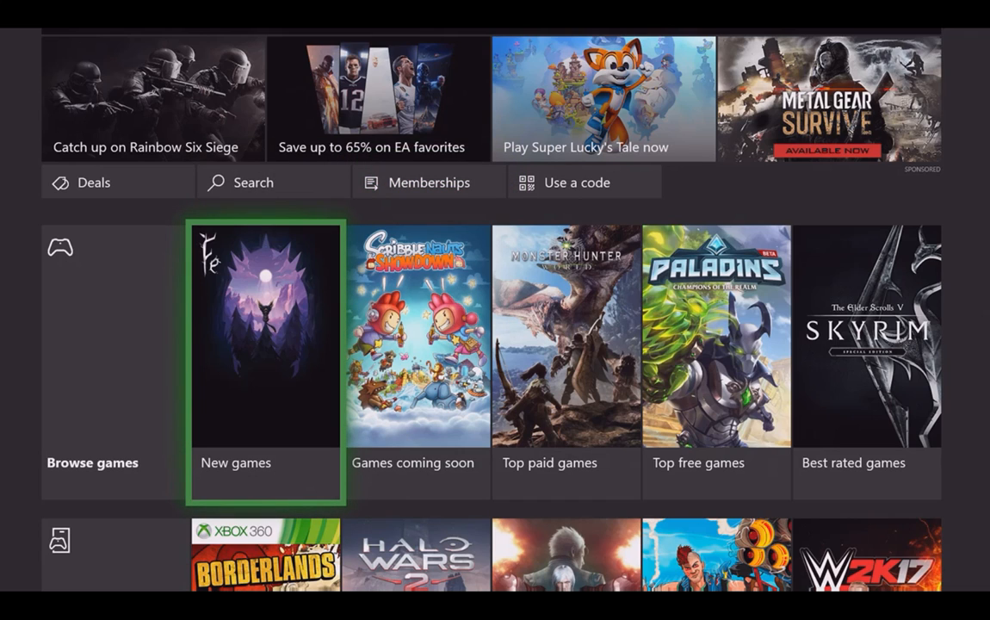
scroll(down, 3)
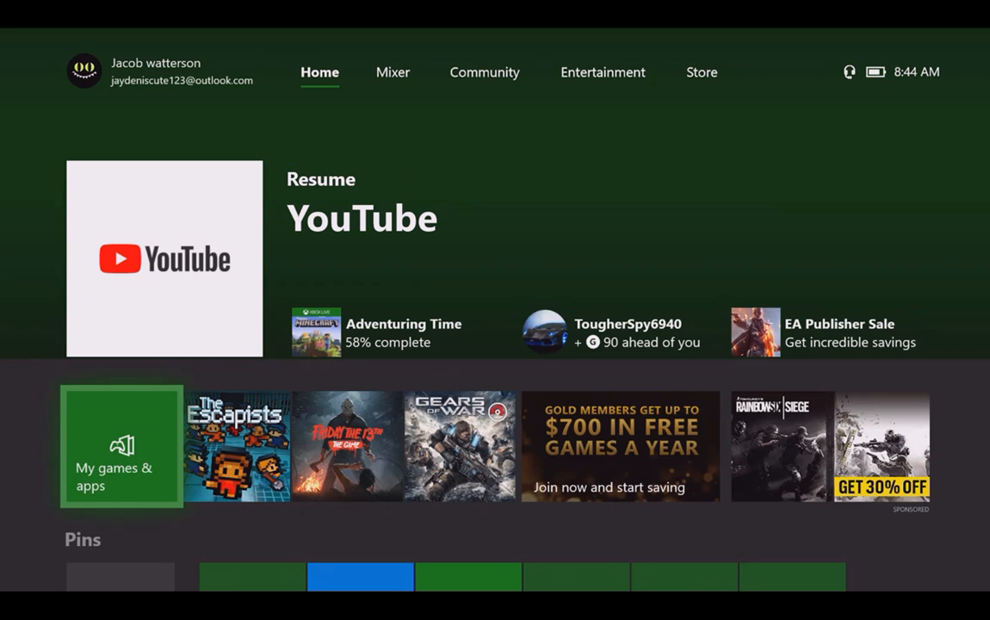
Search the console Store for "xbox" and open the Xbox Insider Hub page, shown as installed.
click(699, 73)
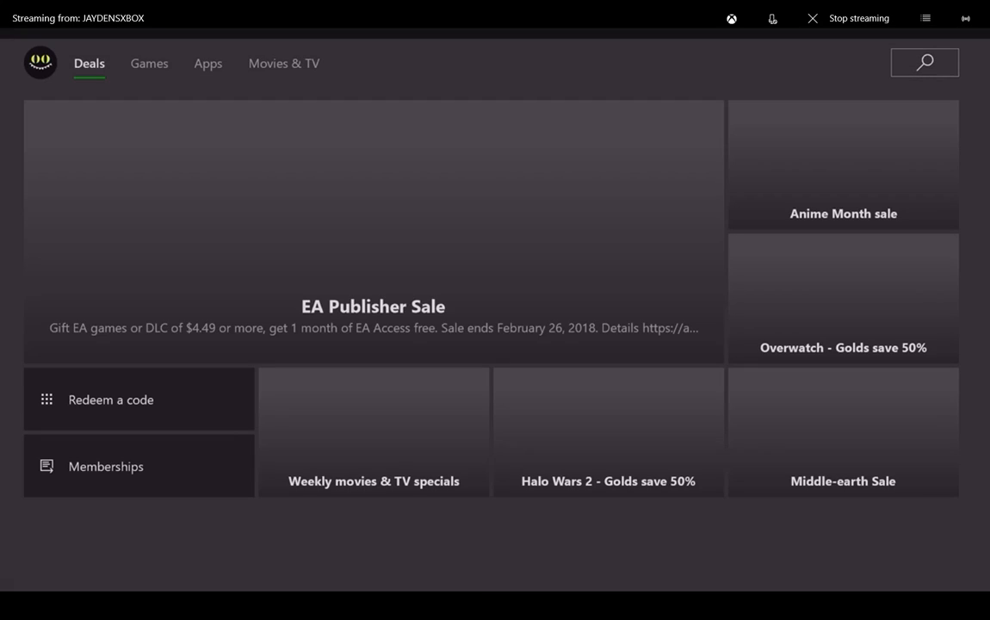
scroll(down, 3)
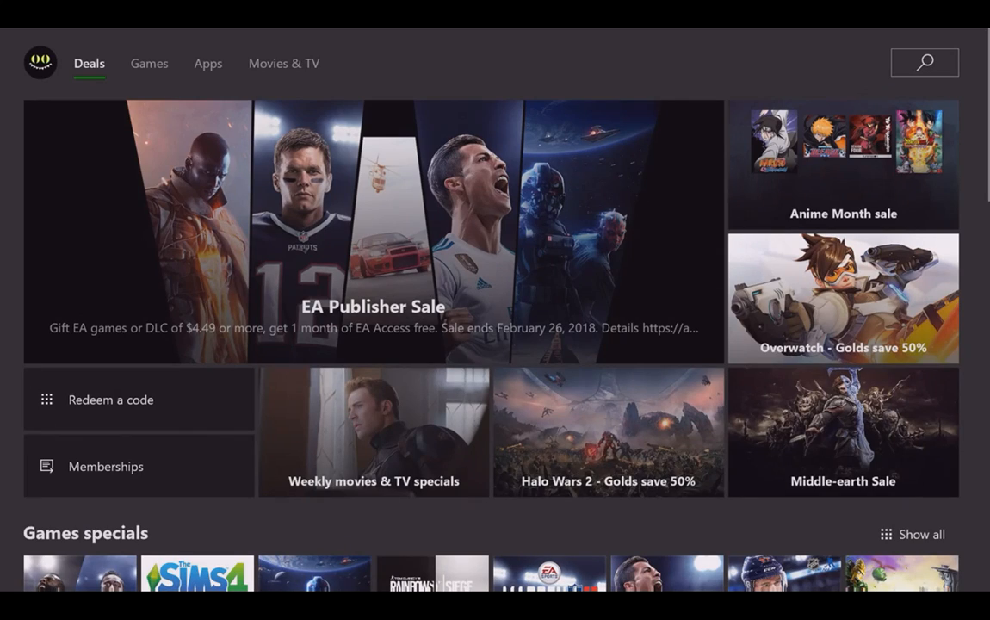
click(923, 62)
text(xbox)
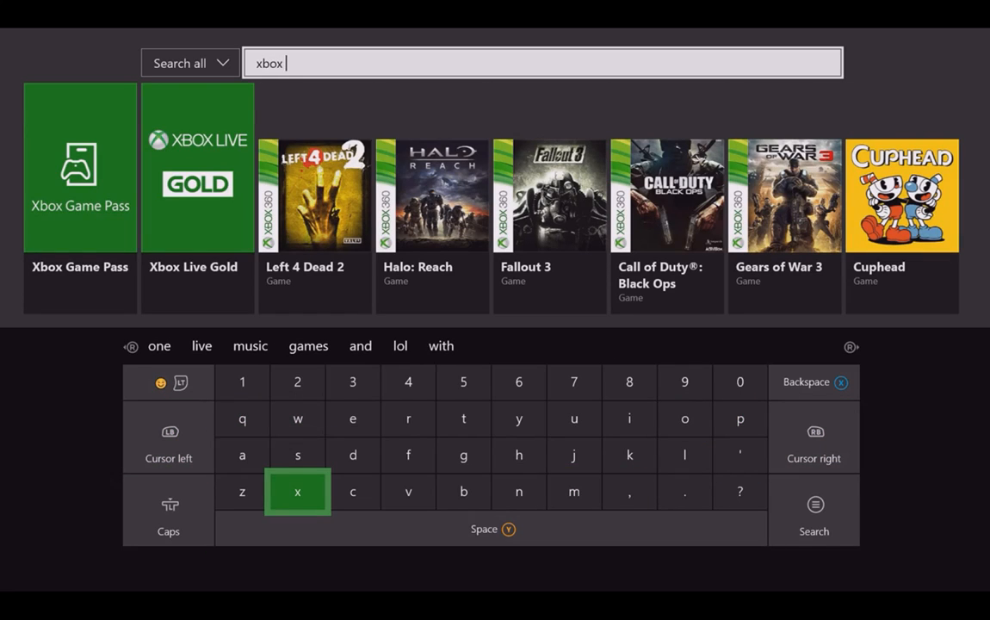
click(518, 455)
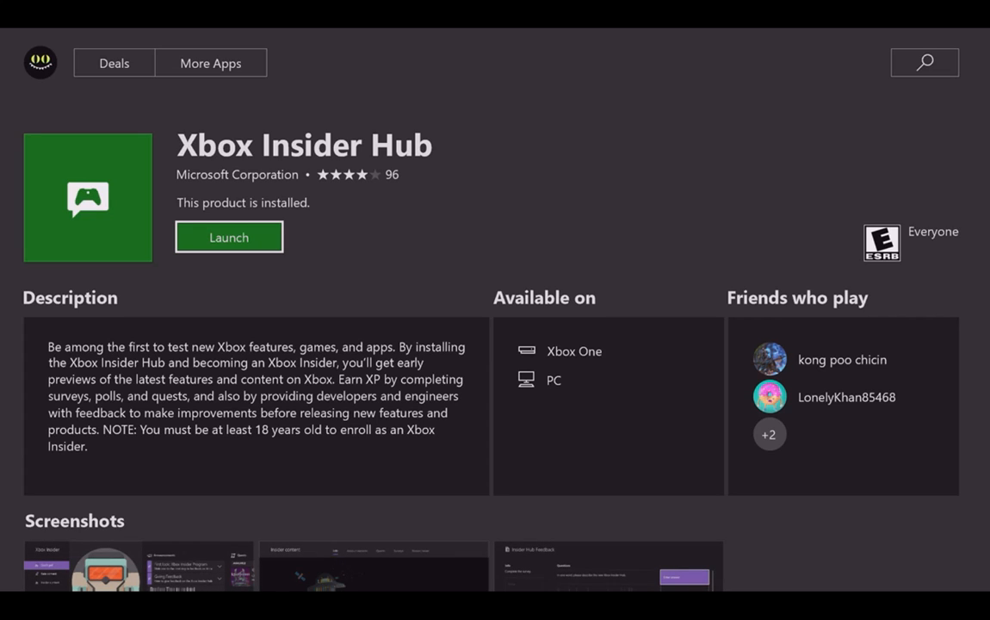
Launch Insider Hub on the console, join the Xbox Insider program and accept its terms.
click(229, 238)
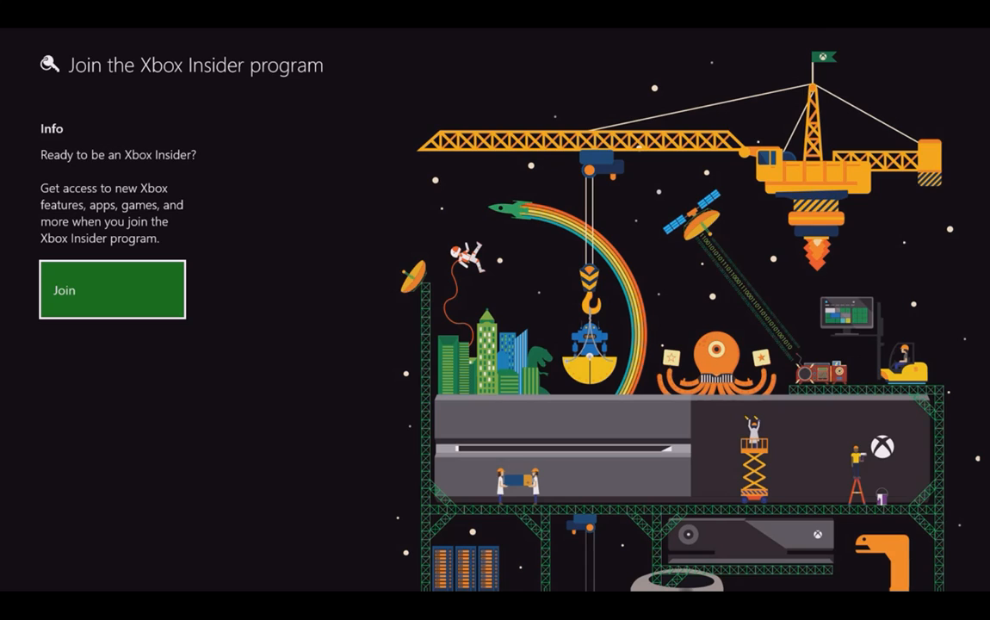
click(112, 289)
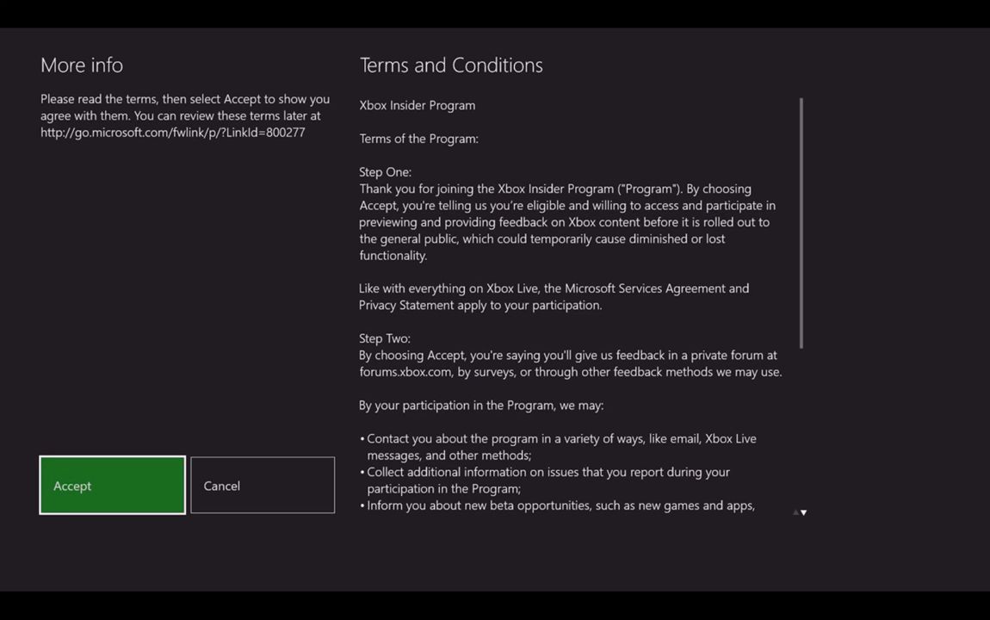
click(112, 485)
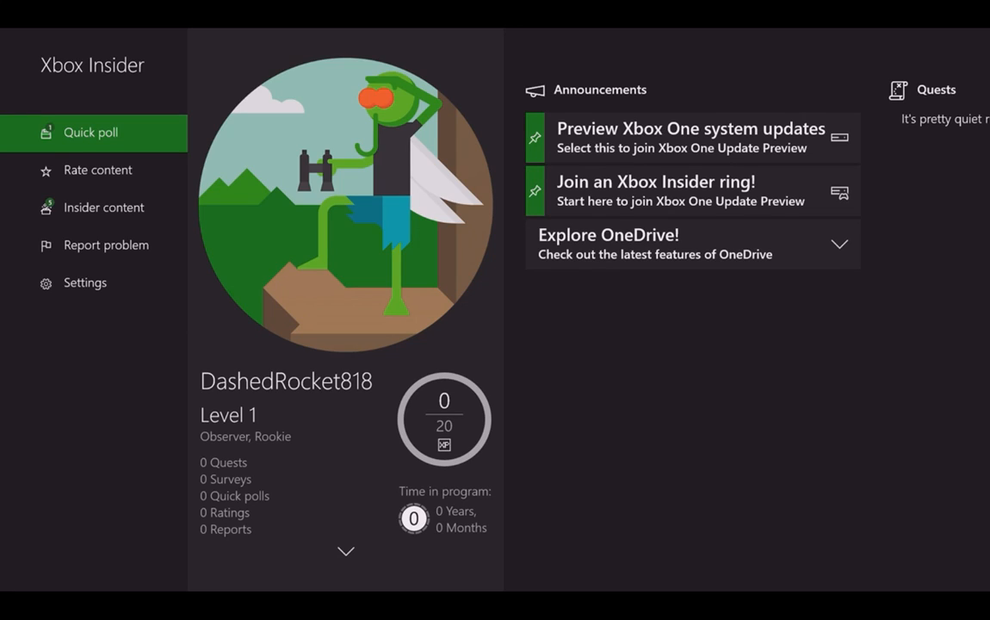
Show the console's Insider content list (Minecraft, Sea of Thieves, OneDrive) and bring up the guide.
click(103, 207)
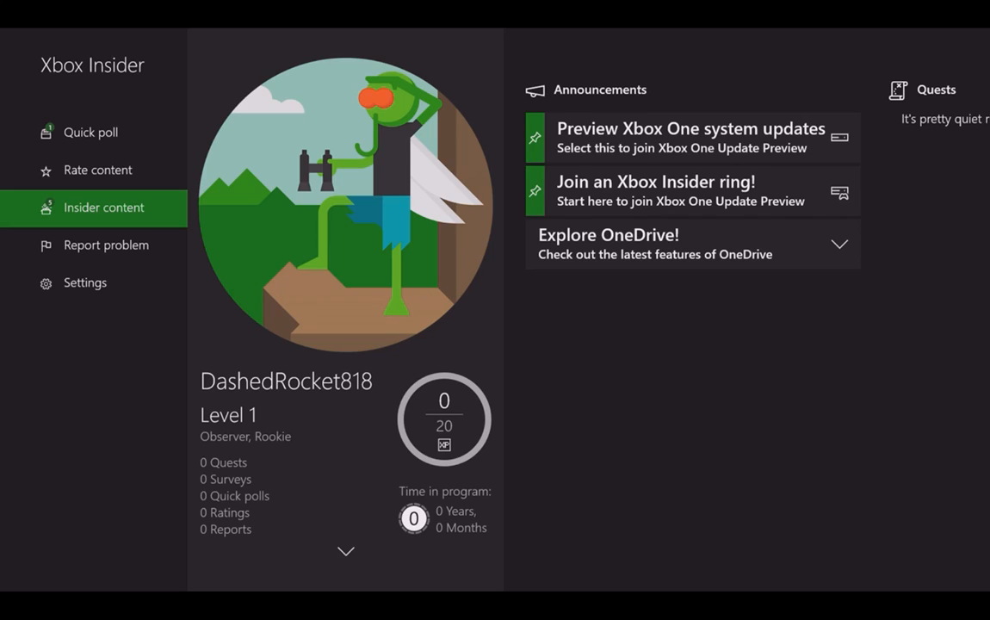
click(100, 206)
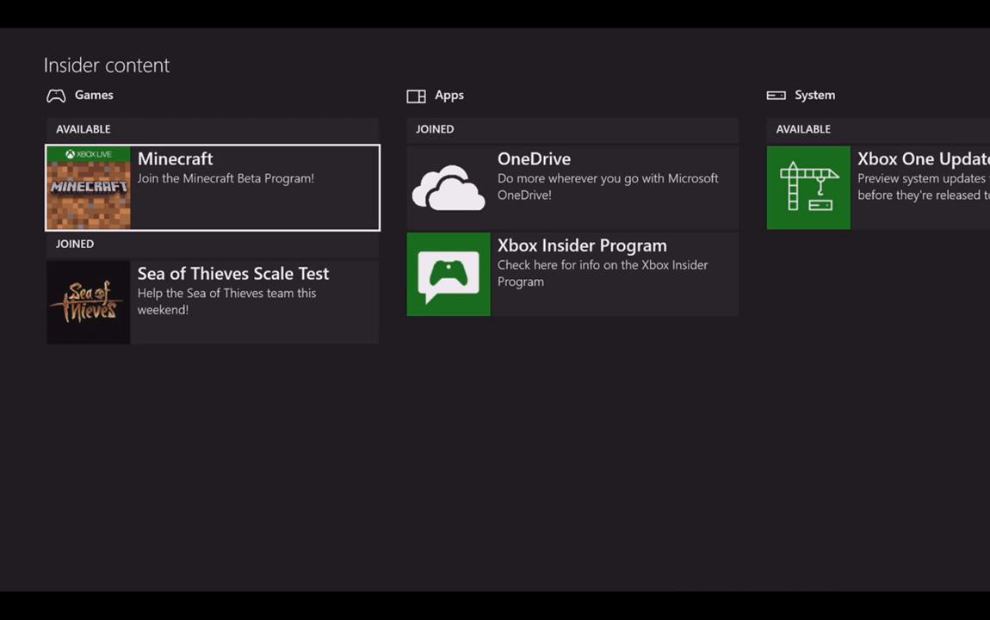
key(Xbox)
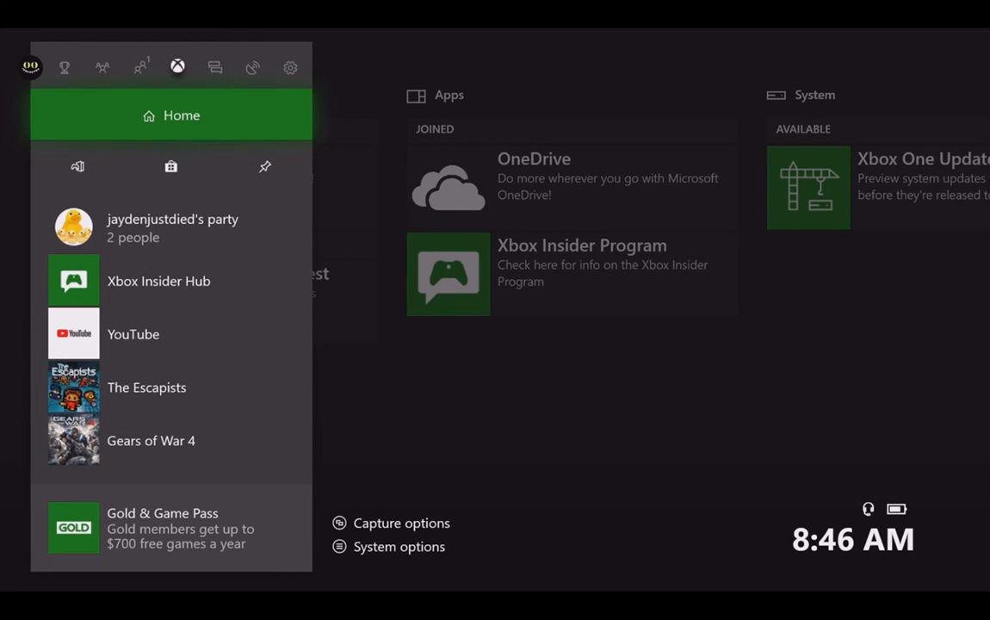